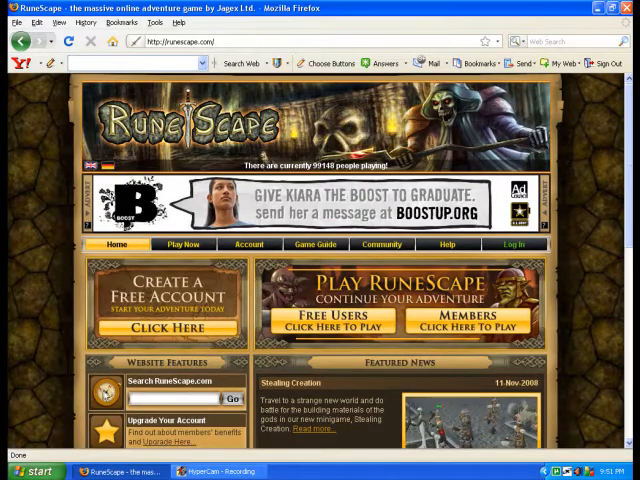
mouse_move(38, 316)
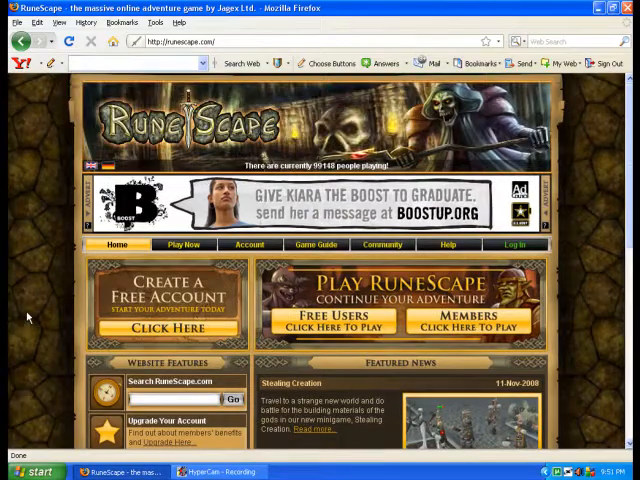
mouse_move(28, 316)
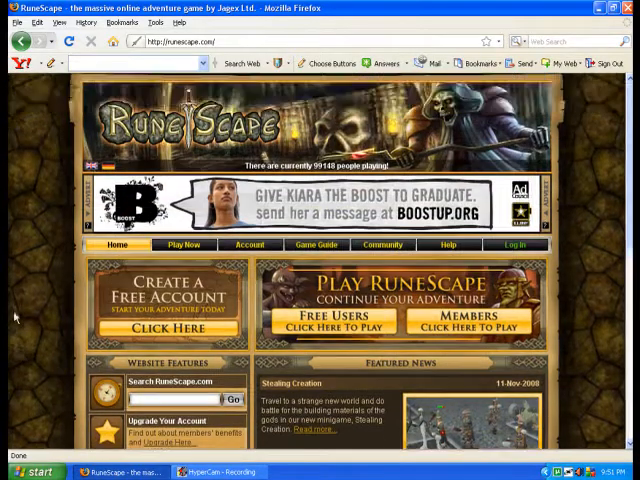
Navigate from the Community menu to the Downloads & Wallpapers page.
left_click(248, 244)
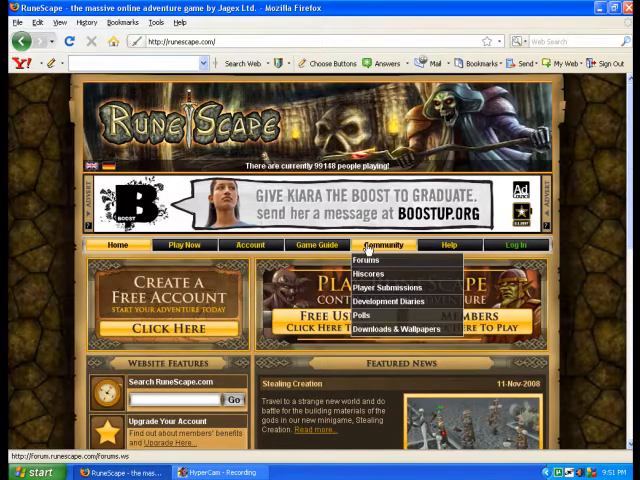
mouse_move(380, 272)
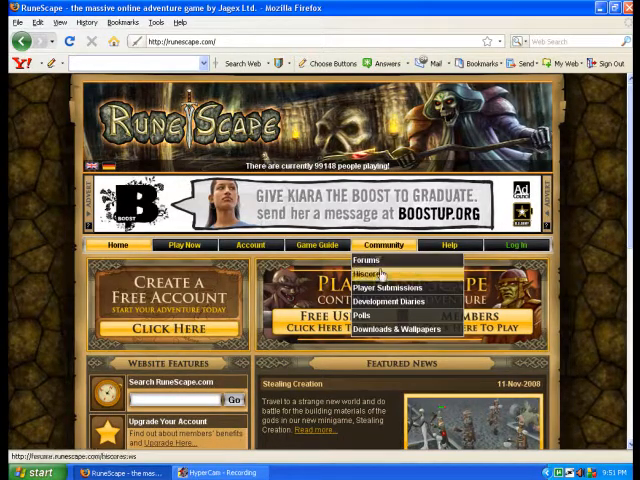
left_click(396, 328)
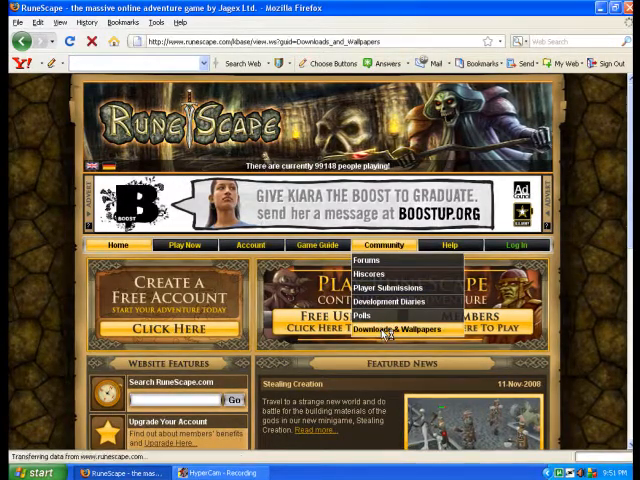
left_click(402, 328)
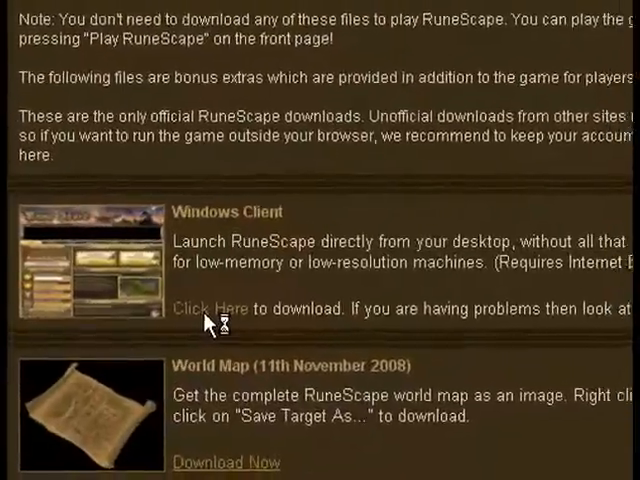
Download the RuneScape Windows client runescape.exe and save it to disk.
left_click(210, 308)
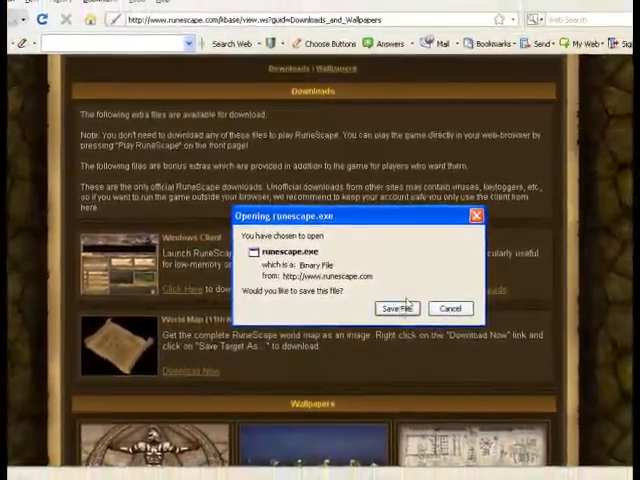
left_click(398, 308)
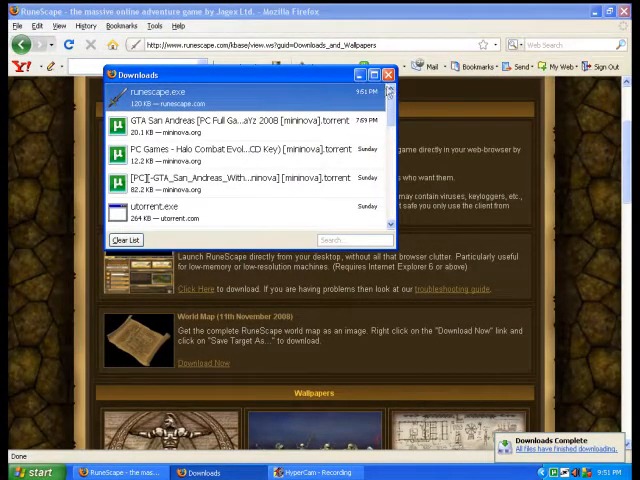
right_click(170, 96)
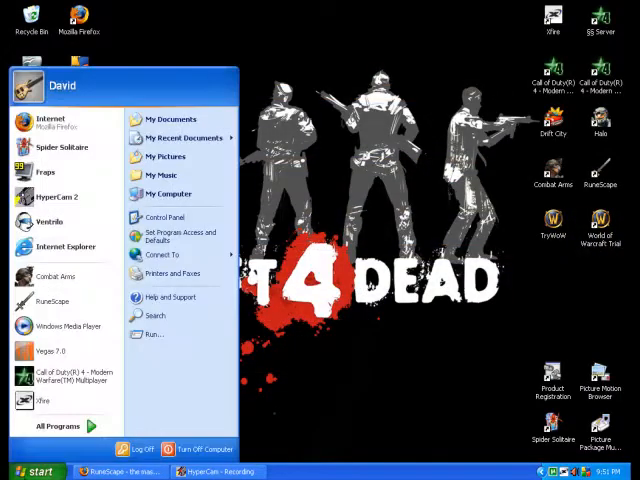
mouse_move(52, 300)
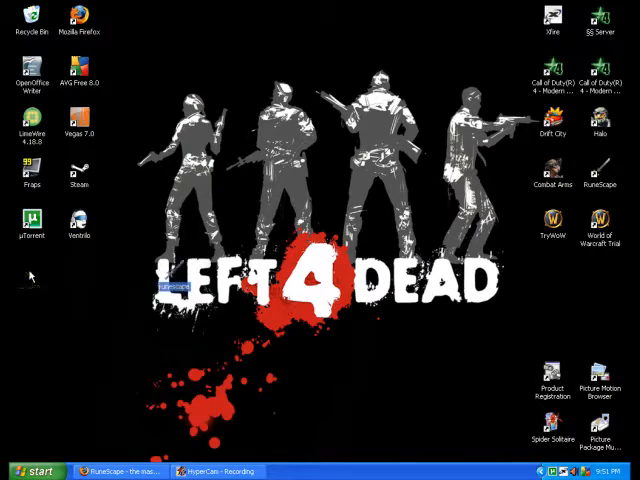
Select the RuneScape desktop shortcut and bring up its context menu.
left_click(30, 20)
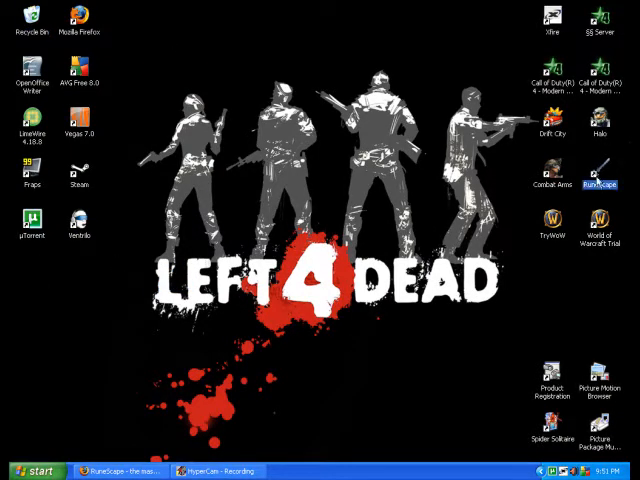
right_click(602, 184)
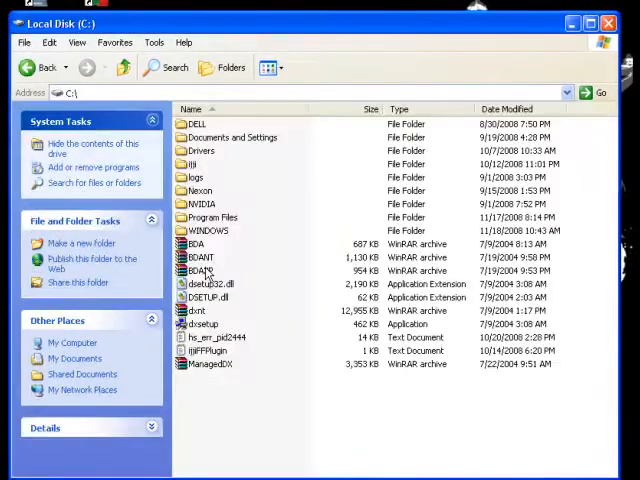
Locate the runescape.exe folder under Program Files in Windows Explorer, then close the window.
double_click(212, 216)
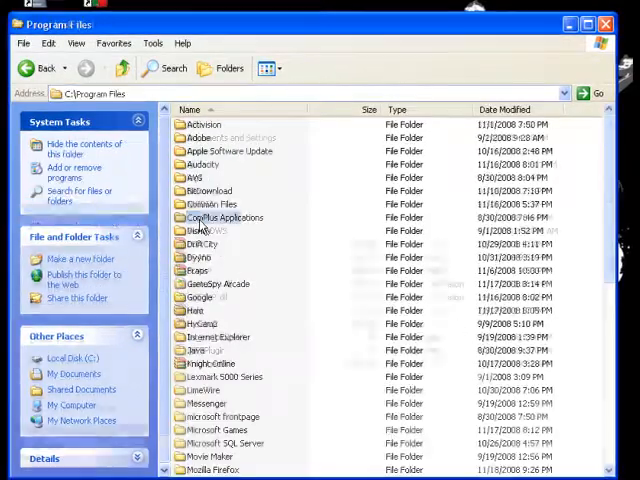
scroll("down", 3)
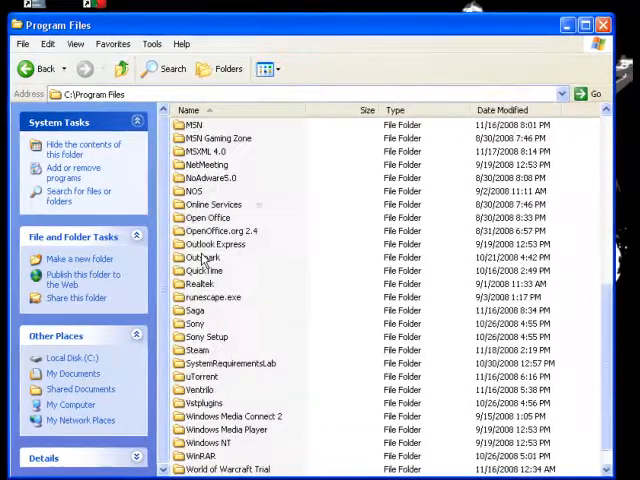
scroll("down", 3)
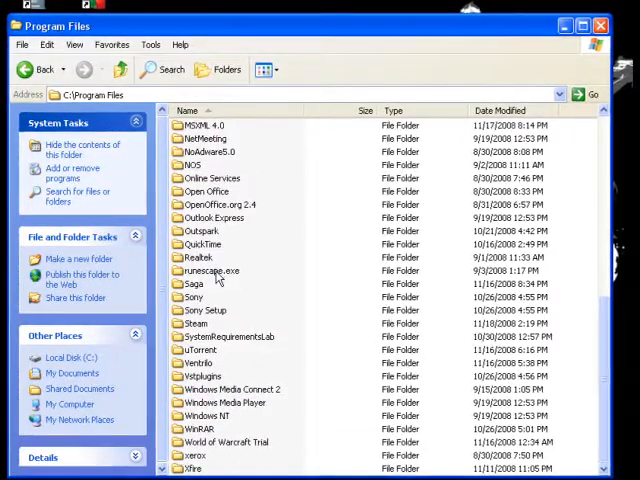
double_click(208, 270)
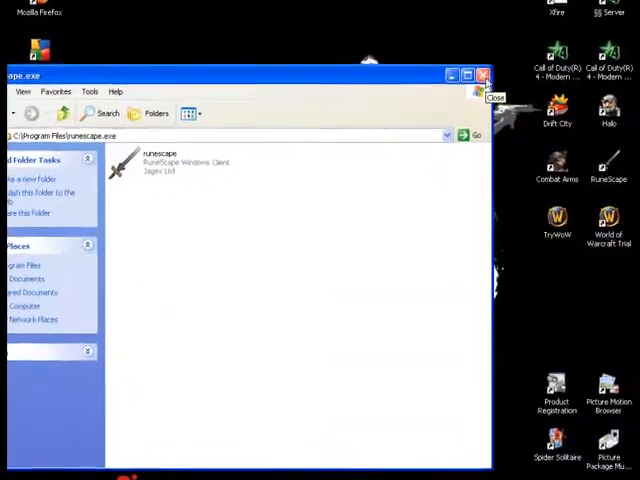
left_click(482, 76)
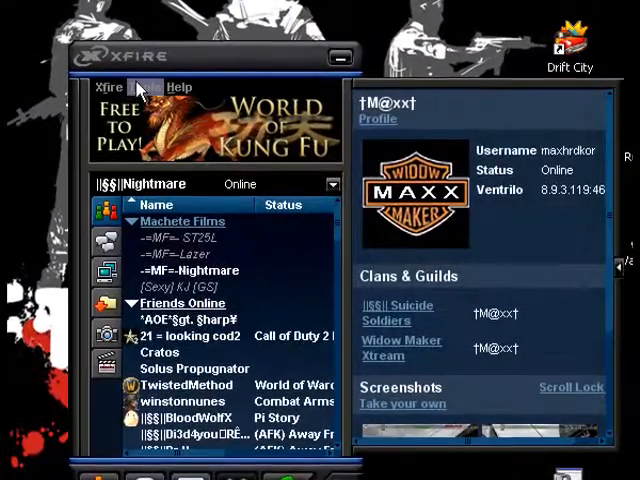
Bring up Xfire's Options window from the Tools menu.
left_click(144, 84)
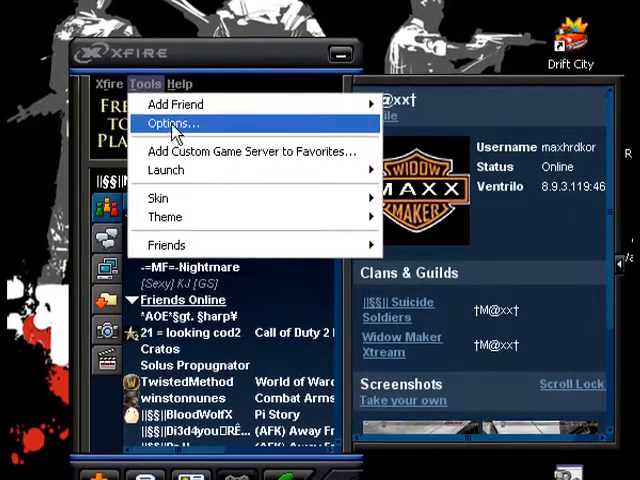
left_click(170, 122)
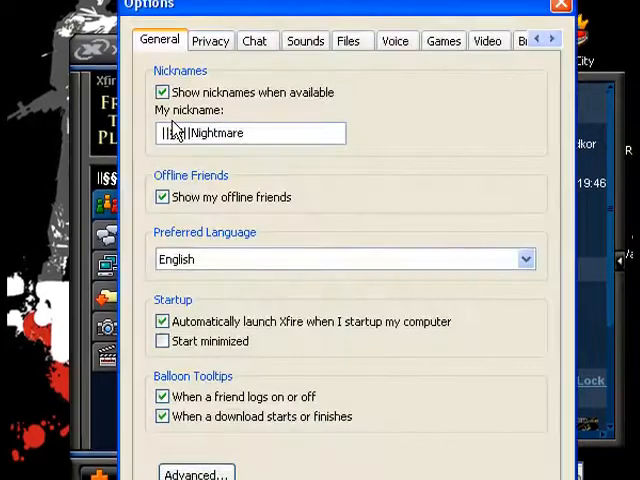
Go to the Games settings and find RuneScape in the installed games list.
left_click(444, 40)
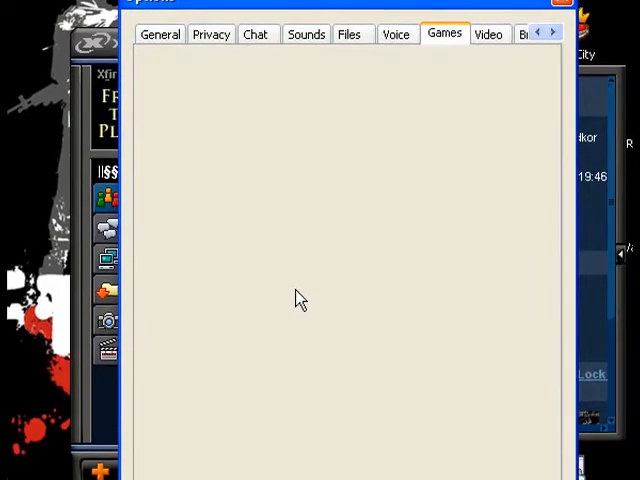
left_click(444, 34)
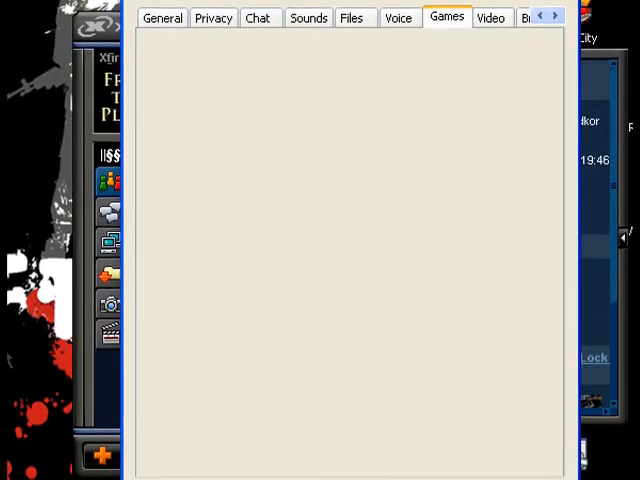
left_click(450, 16)
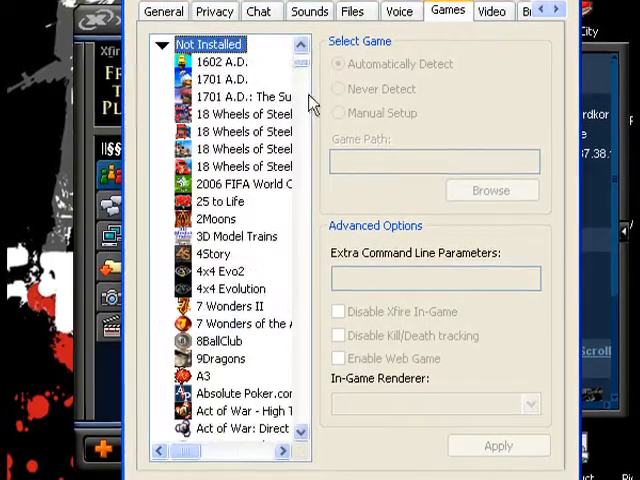
scroll("down", 3)
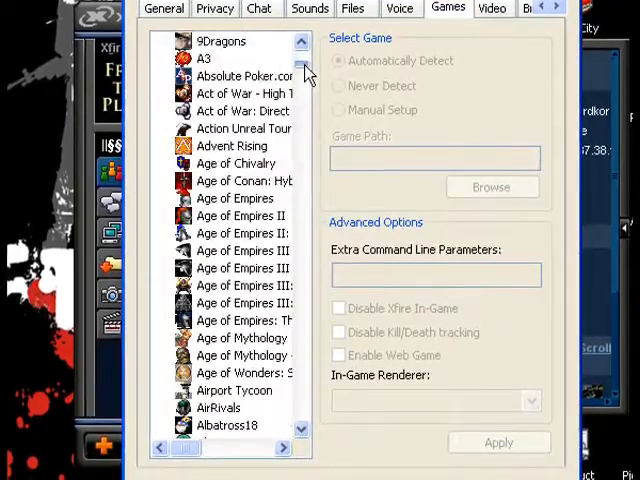
scroll("down", 3)
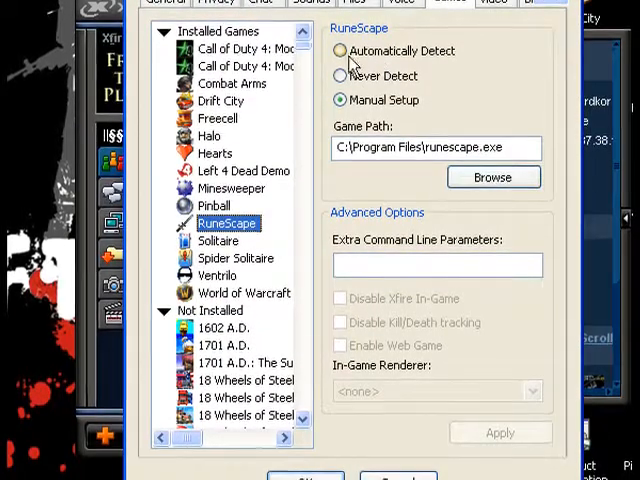
Switch RuneScape to Manual Setup and start browsing for its game path.
left_click(340, 48)
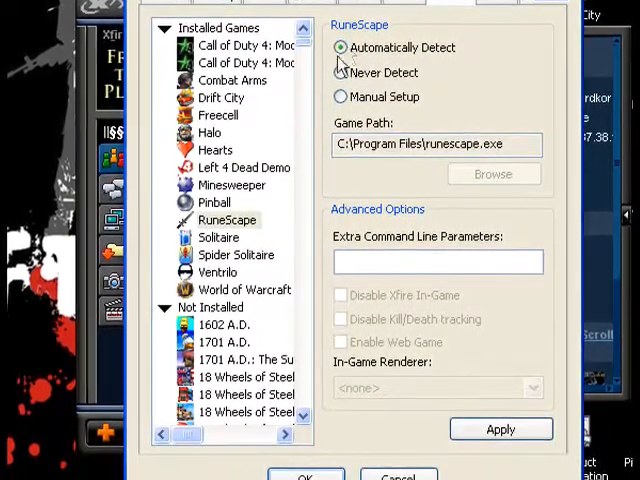
left_click(340, 92)
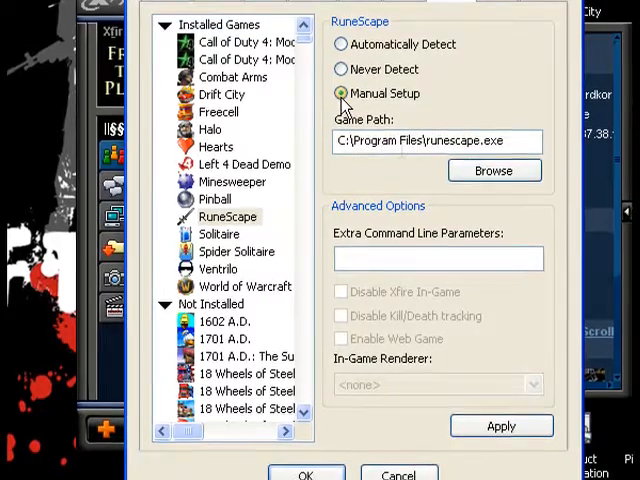
left_click(494, 170)
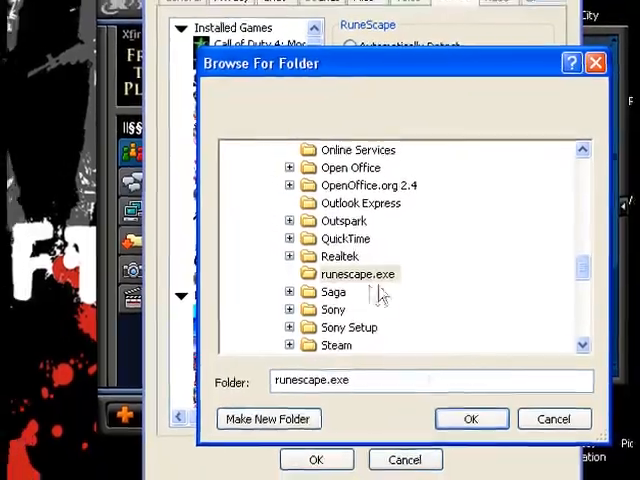
Confirm runescape.exe as the RuneScape game location.
left_click(472, 420)
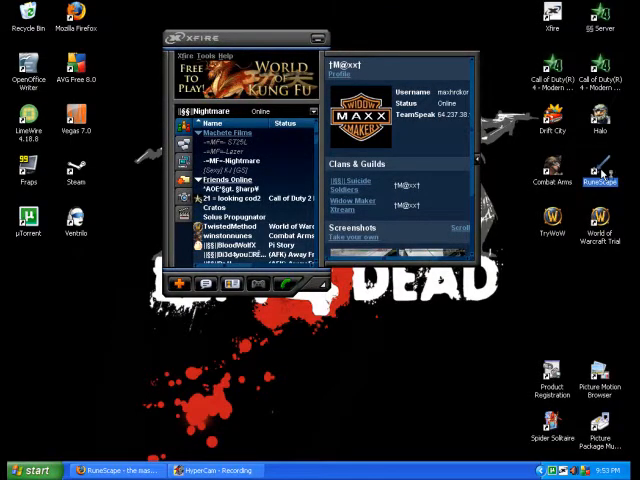
Return to Firefox and search for 'xfire' to reach the Xfire site.
left_click(120, 472)
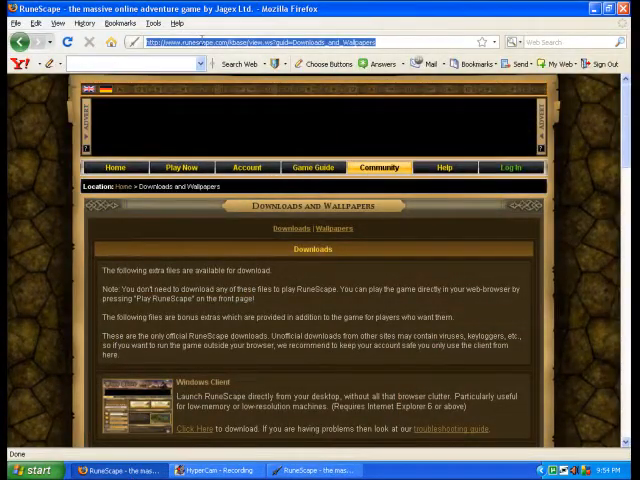
type("xfire.com/profile/")
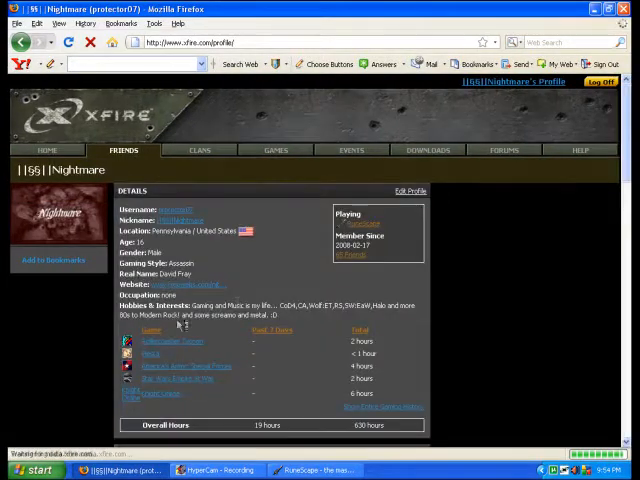
Scroll down the Xfire profile page to the hours-played game stats.
scroll("down", 3)
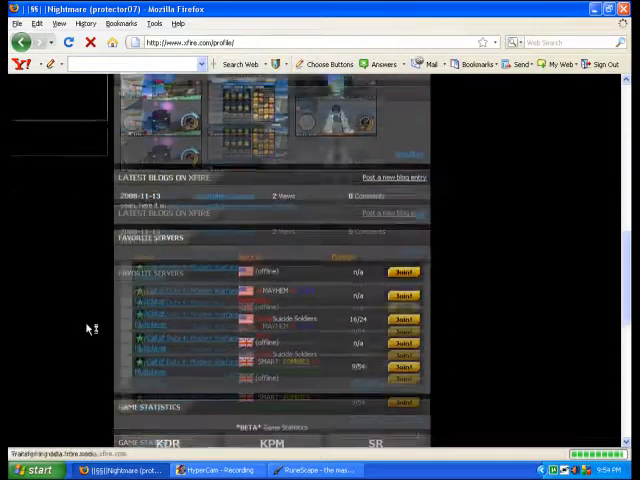
scroll("down", 3)
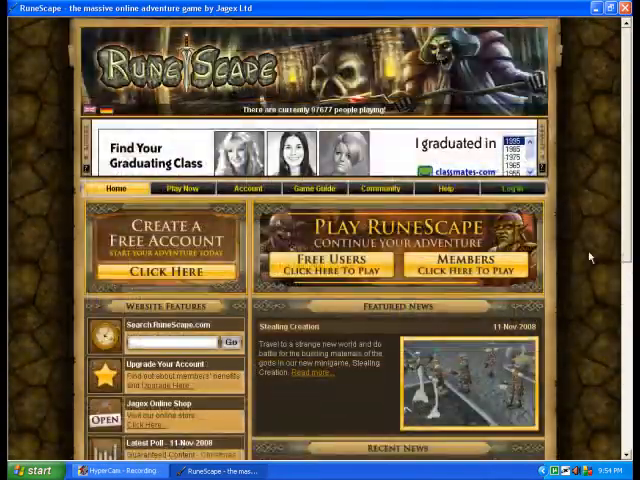
mouse_move(624, 220)
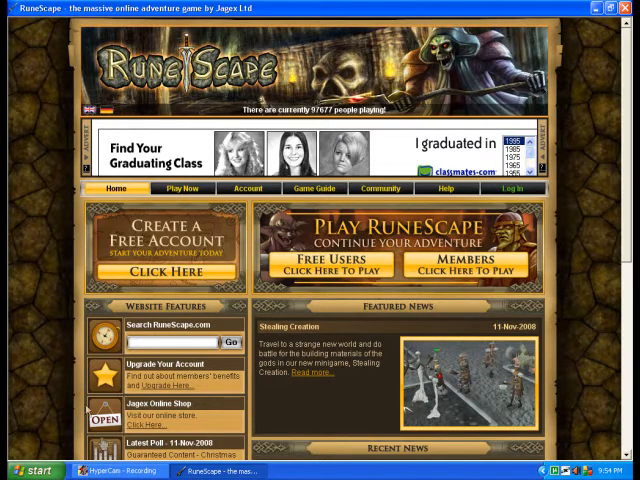
mouse_move(40, 316)
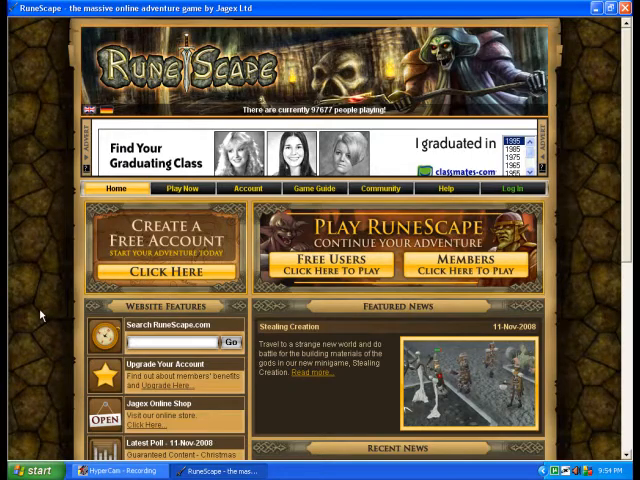